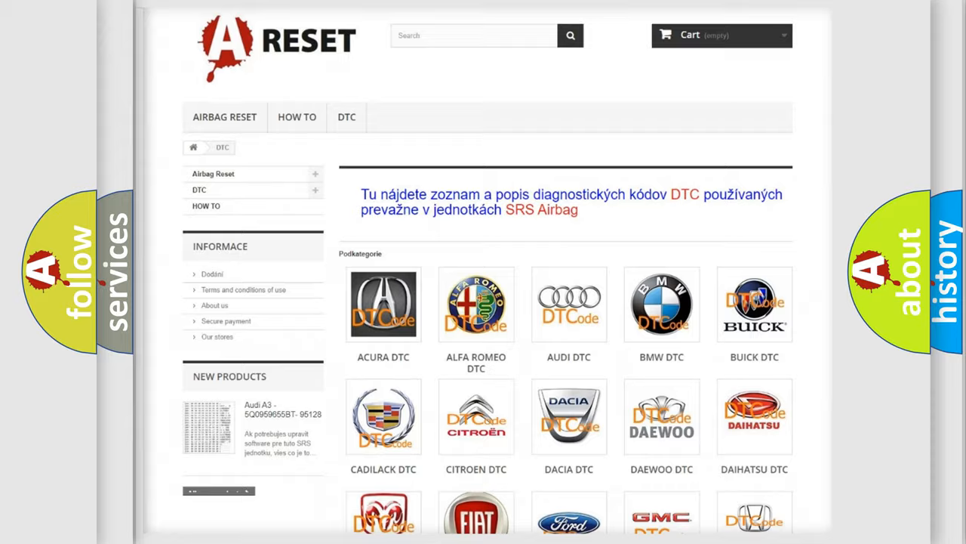
- Reach the Toyota DTC subcategory page and browse its list of airbag fault codes
scroll(down, 3)
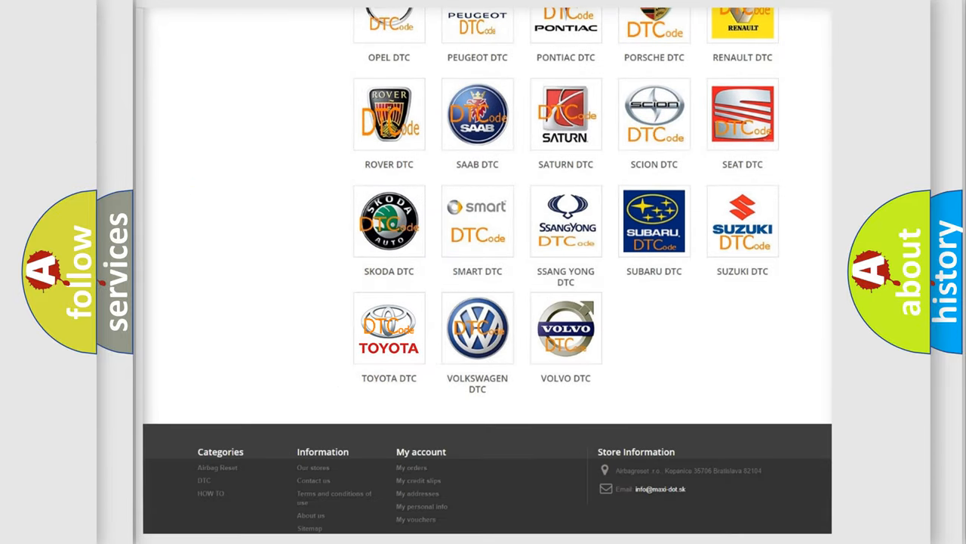
click(390, 328)
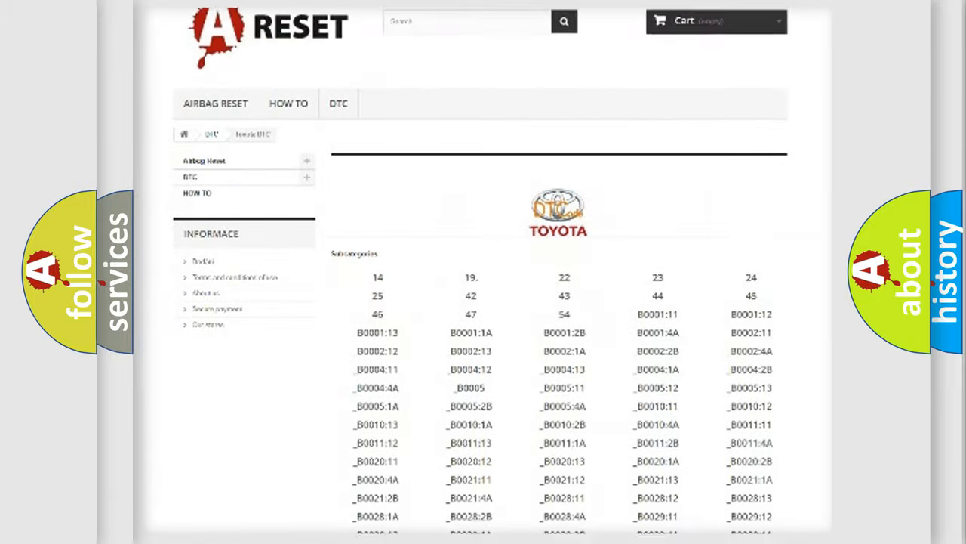
scroll(down, 3)
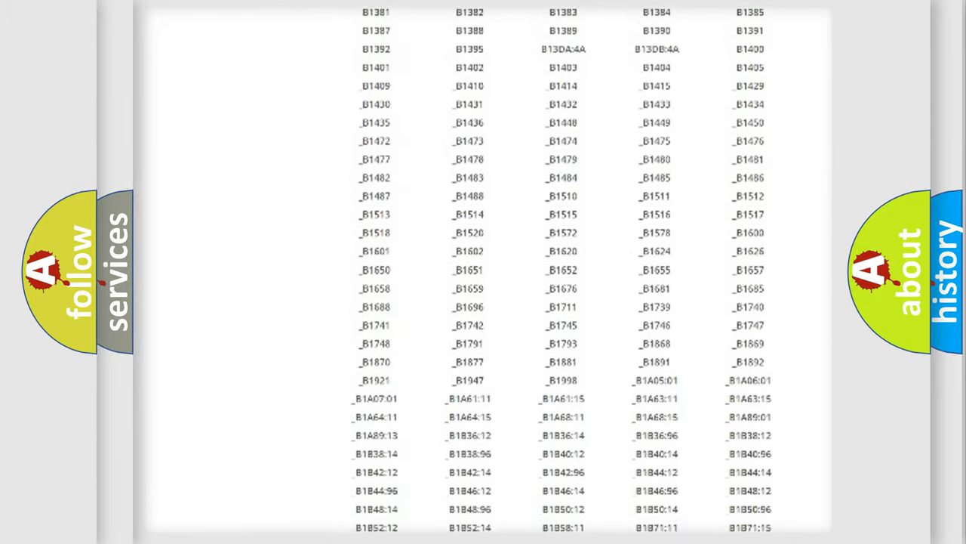